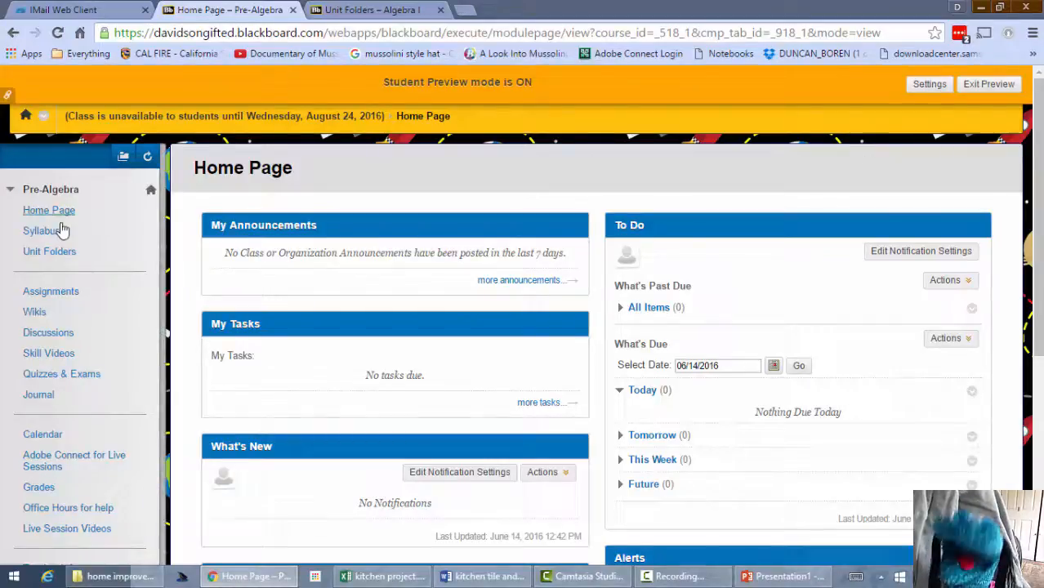
mouse_move(35, 312)
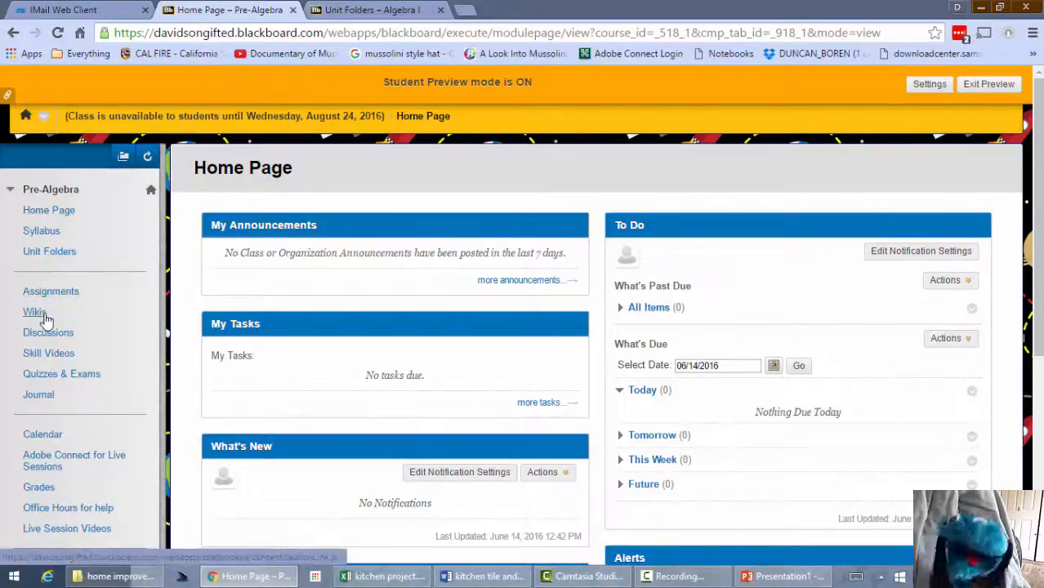
mouse_move(47, 333)
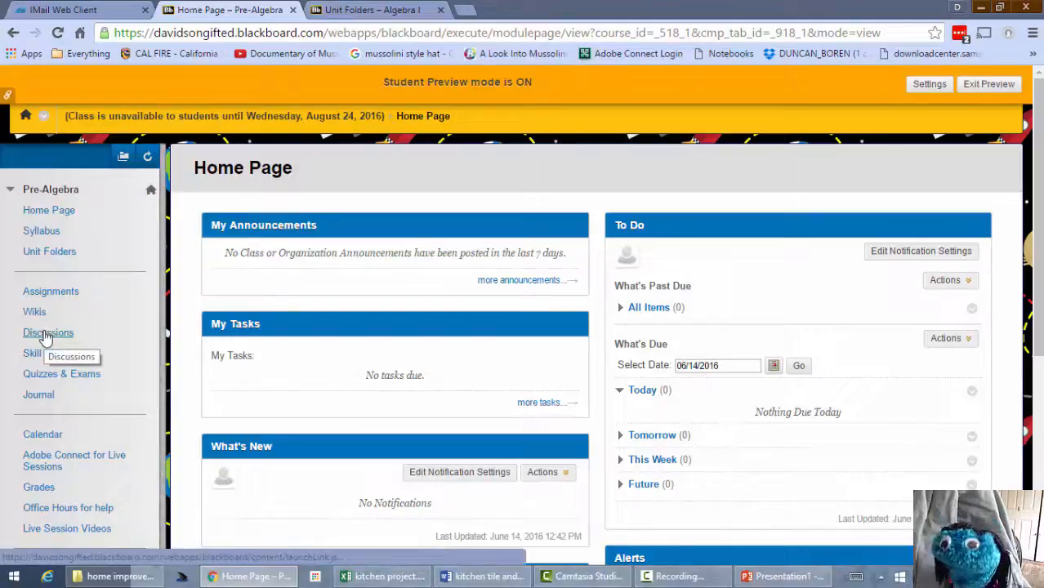
Open the Pre-Algebra Discussion Board from the course menu.
click(47, 333)
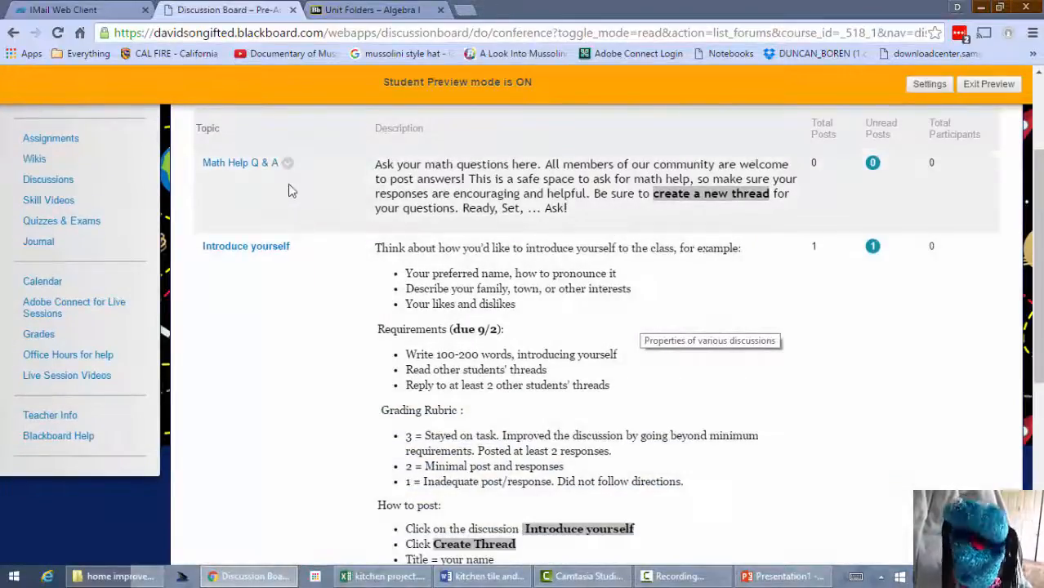
Open the Math Help Q & A forum, which has no threads yet.
click(239, 163)
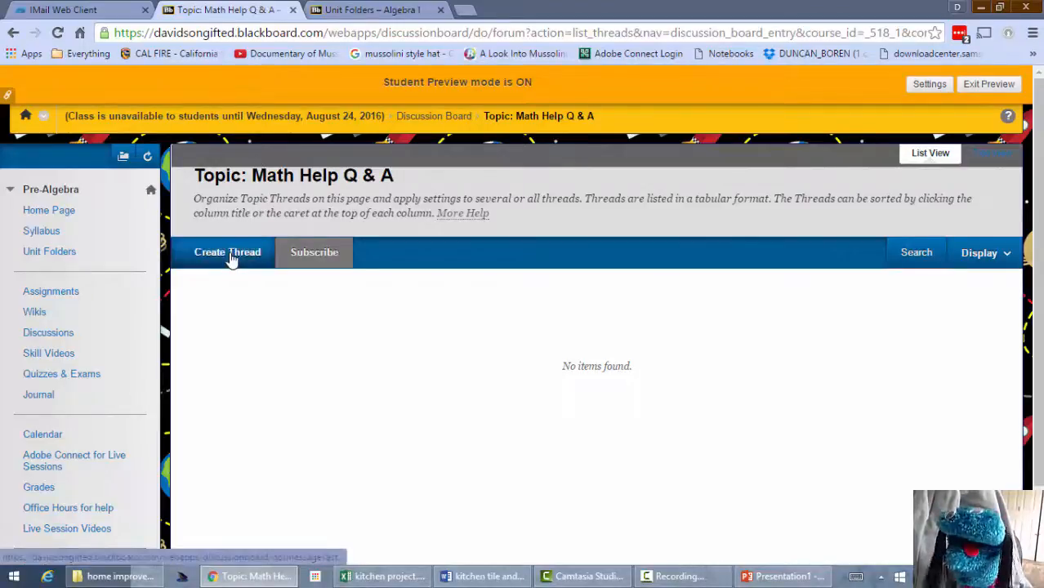
Create a Math Help Q & A thread with subject 'dividing rational numbers' and submit it.
click(227, 251)
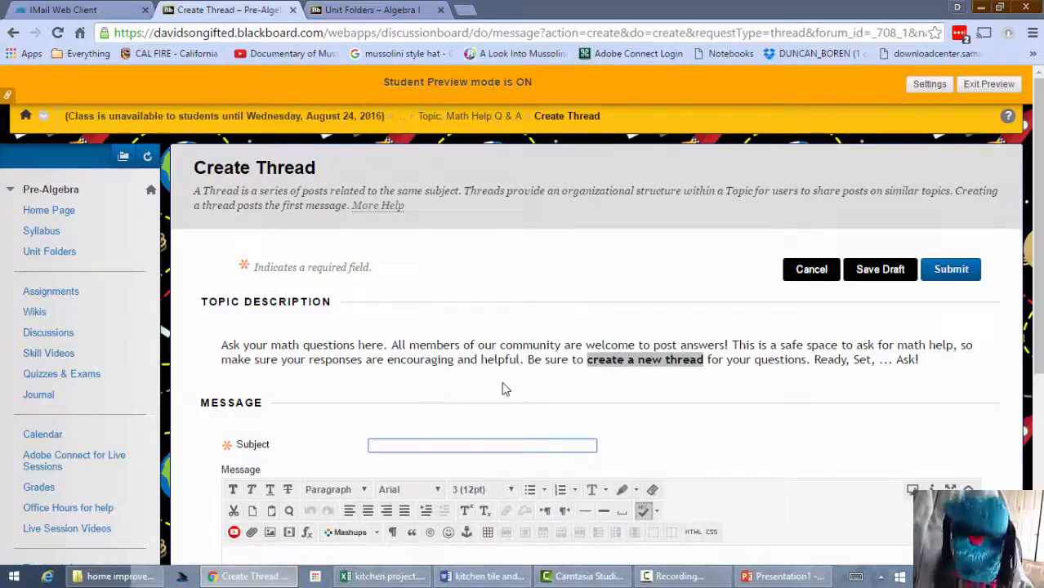
text(dividing rational numbers)
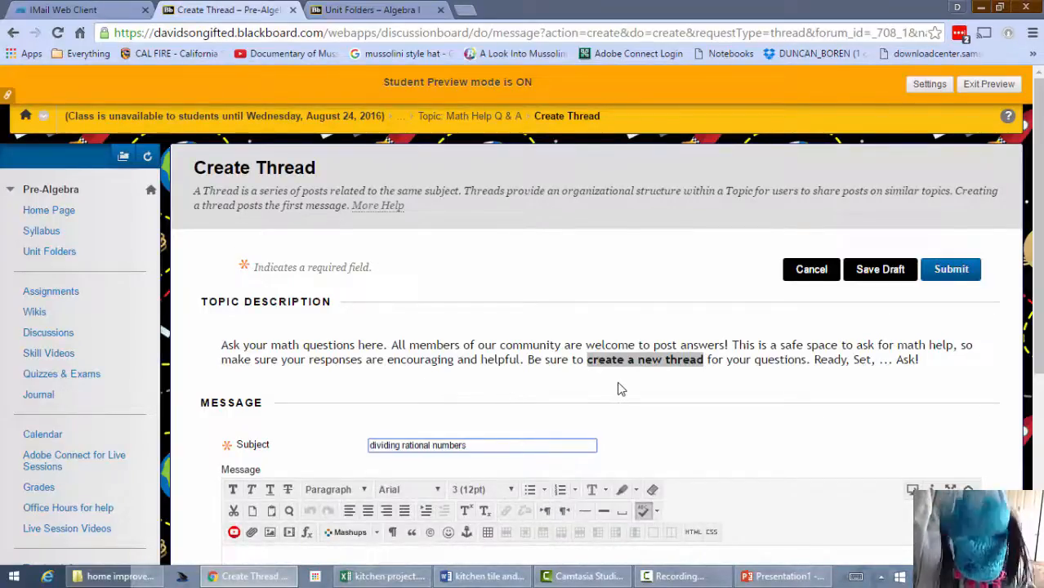
scroll(down, 3)
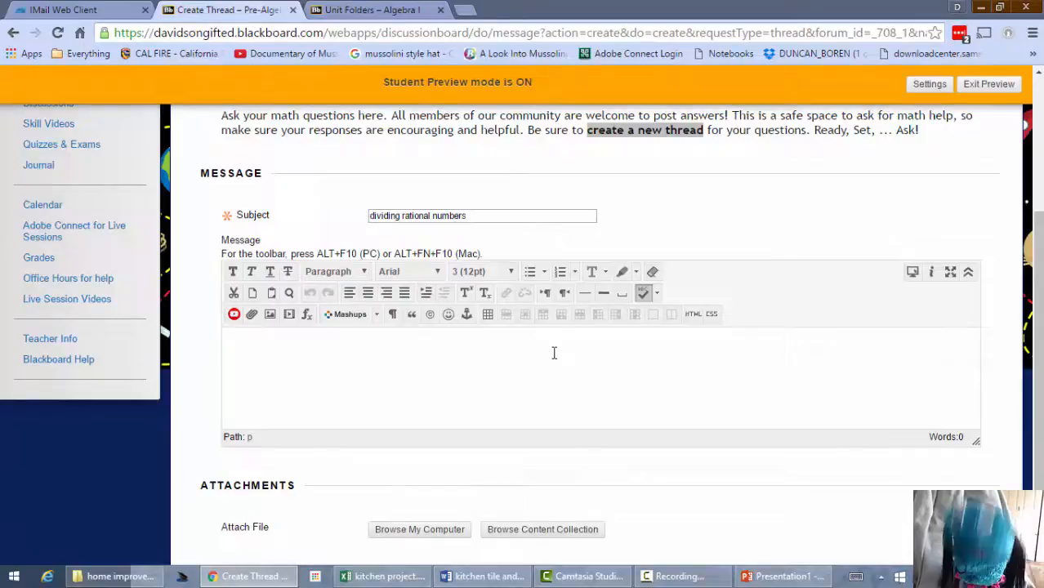
scroll(down, 3)
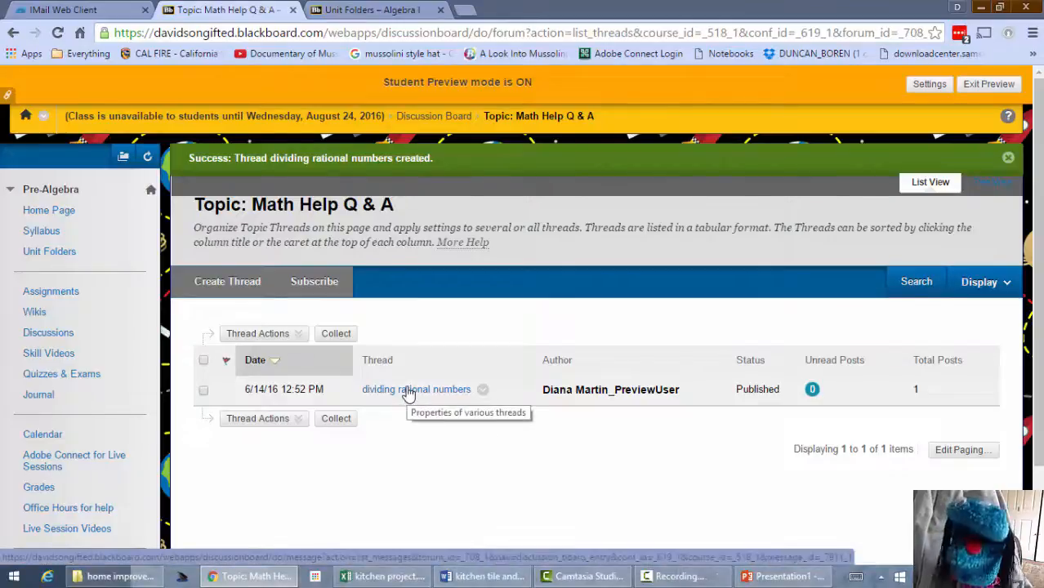
Open the 'dividing rational numbers' thread and start a reply to its post.
click(417, 388)
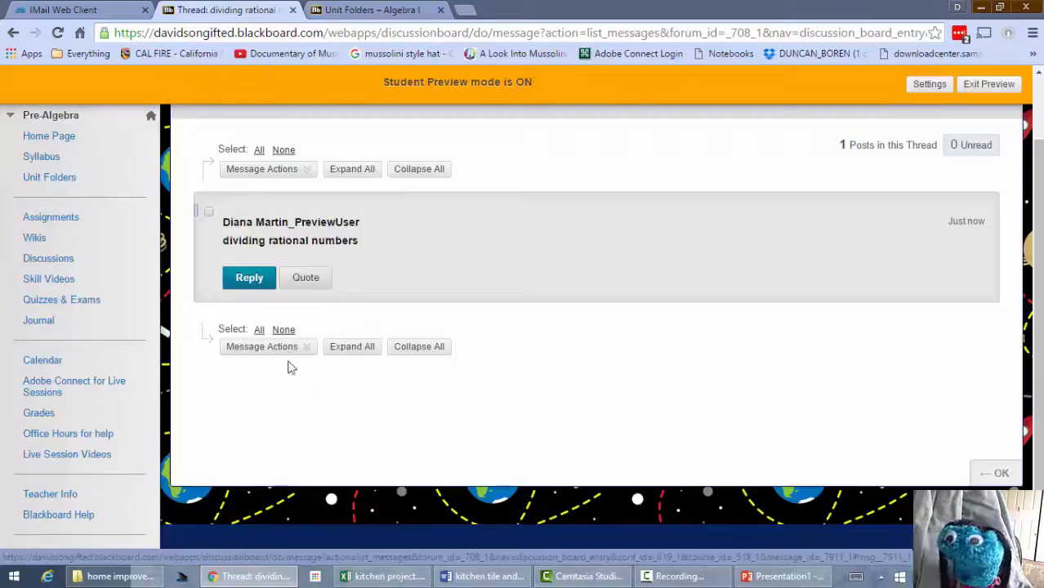
mouse_move(219, 299)
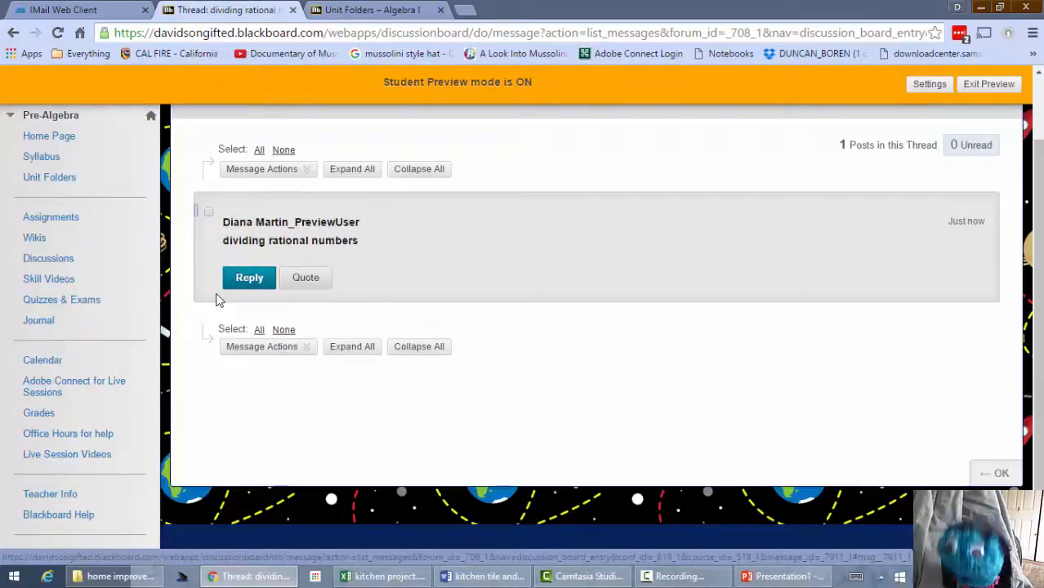
click(249, 277)
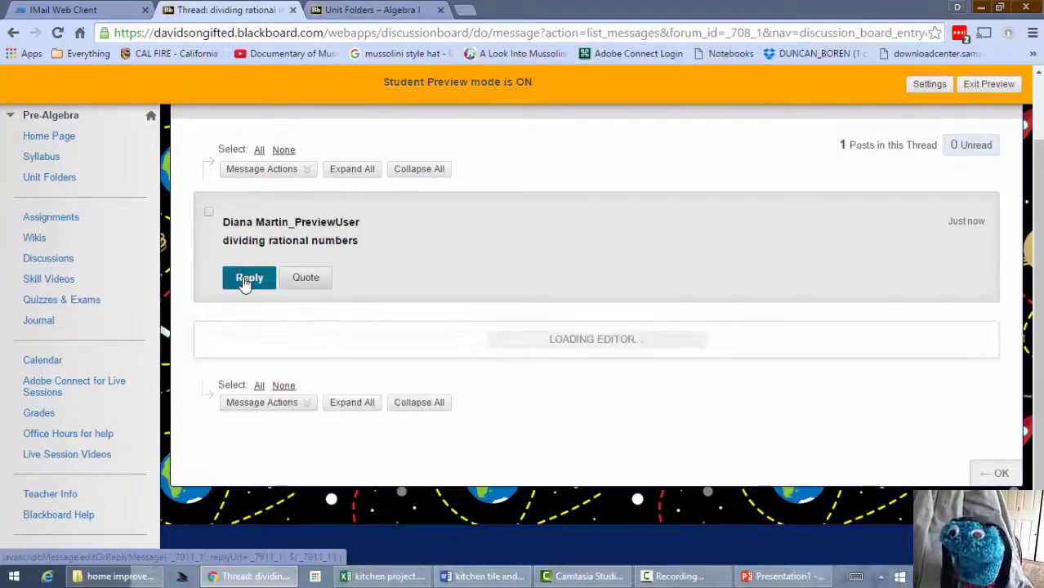
Submit a reply to the 'dividing rational numbers' thread.
click(249, 278)
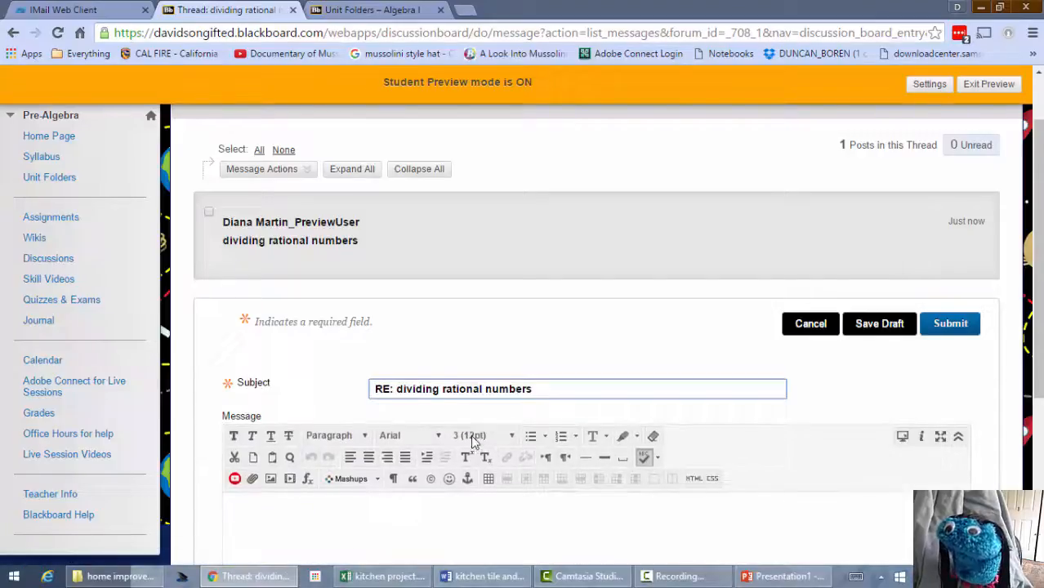
scroll(down, 3)
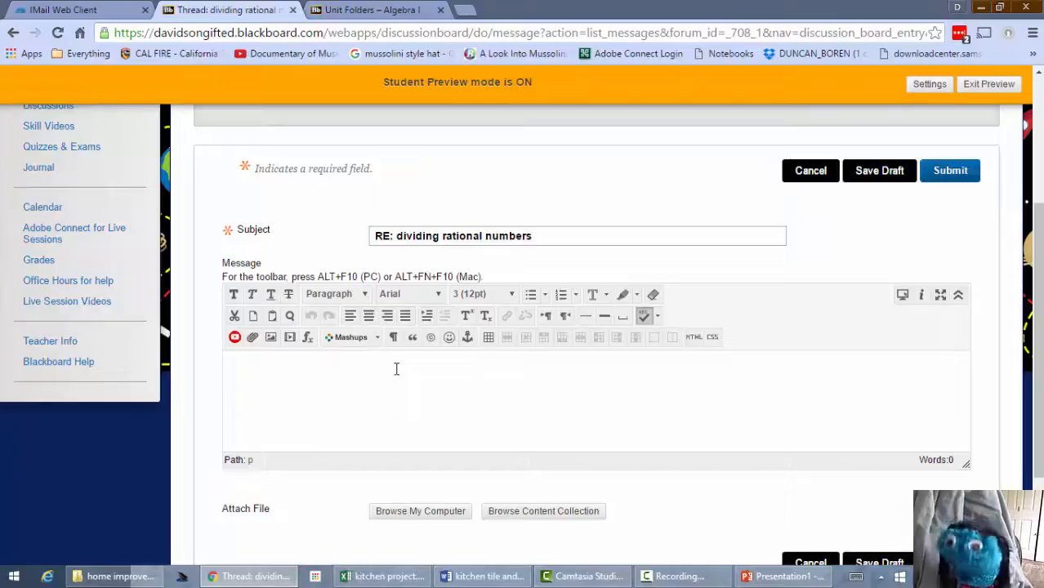
click(396, 369)
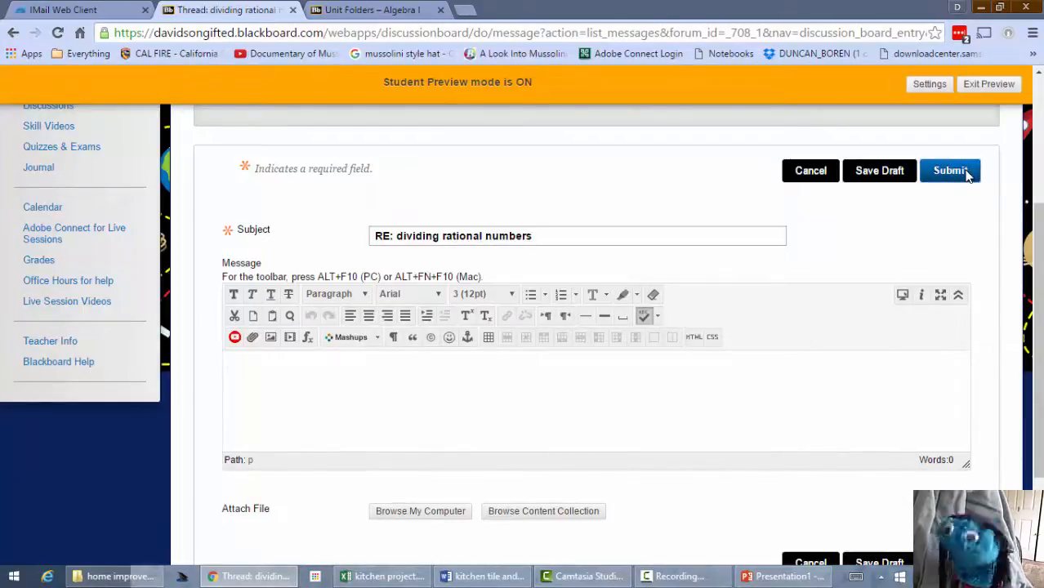
click(950, 170)
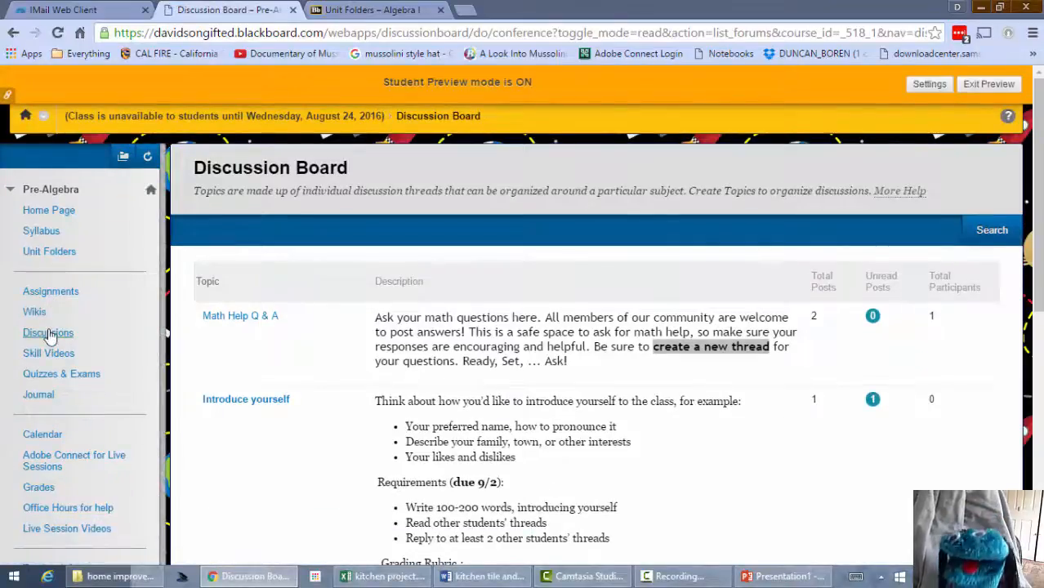
Open the Introduce yourself forum, listing Diana's single introduction thread.
scroll(down, 3)
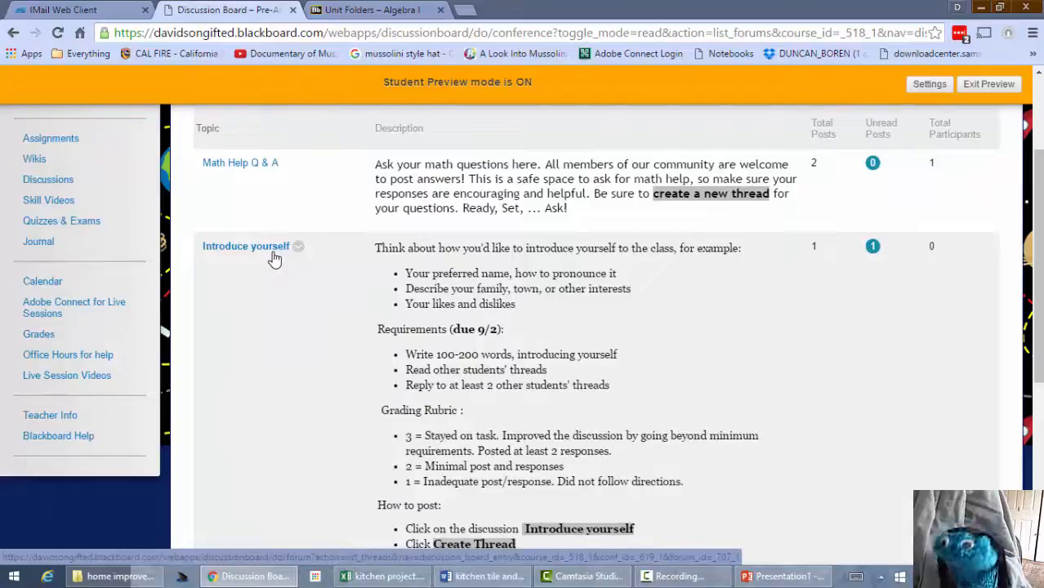
mouse_move(274, 257)
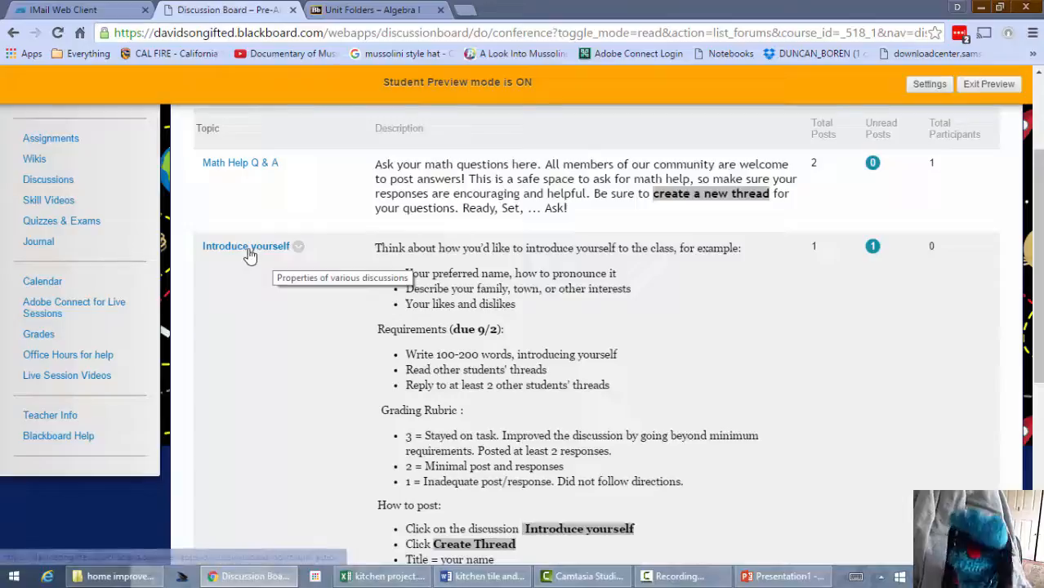
scroll(down, 3)
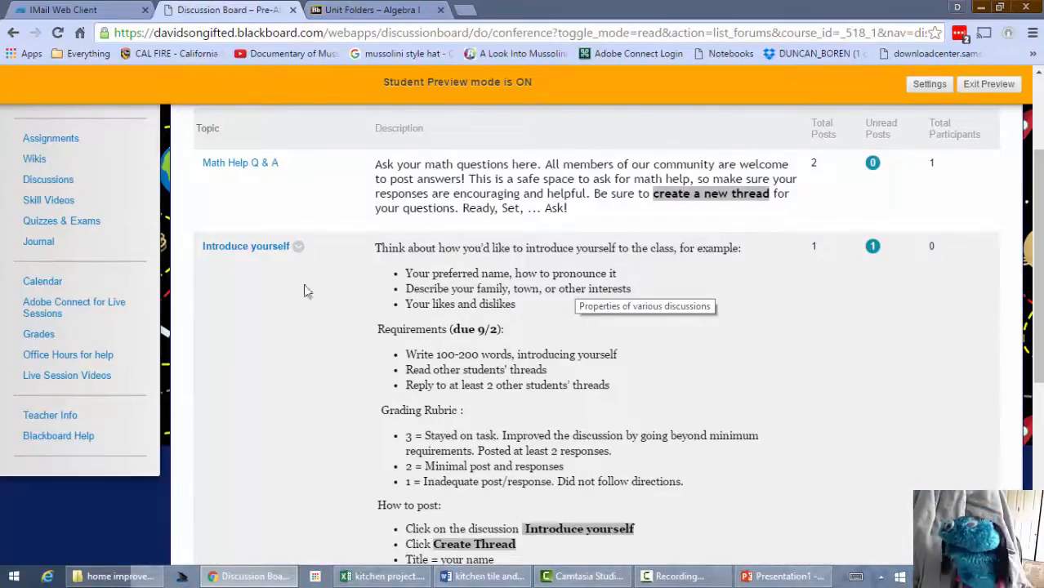
click(245, 246)
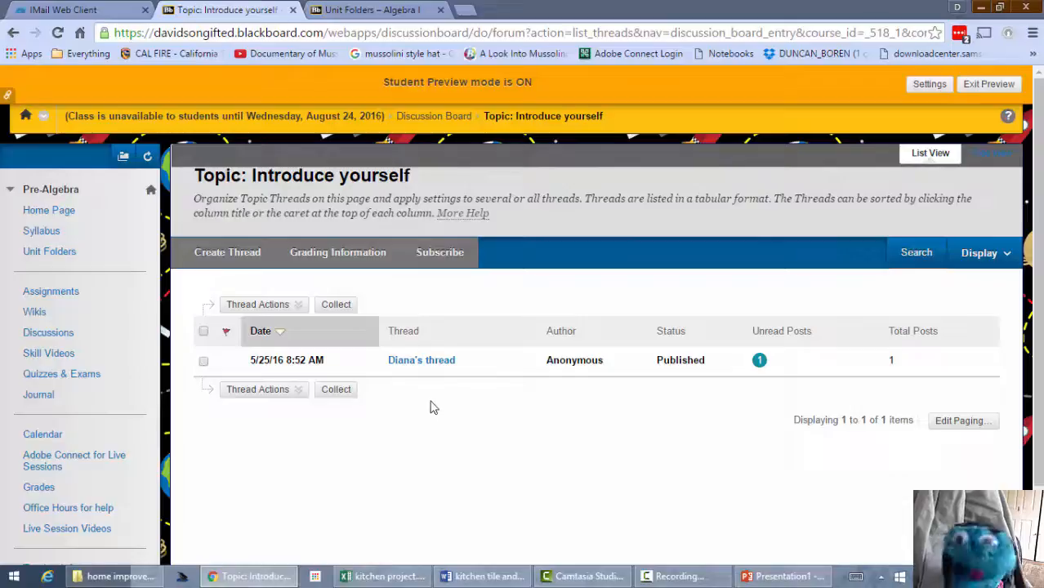
Read Diana's introduction thread with its text, dog photo and city landscape image.
click(421, 360)
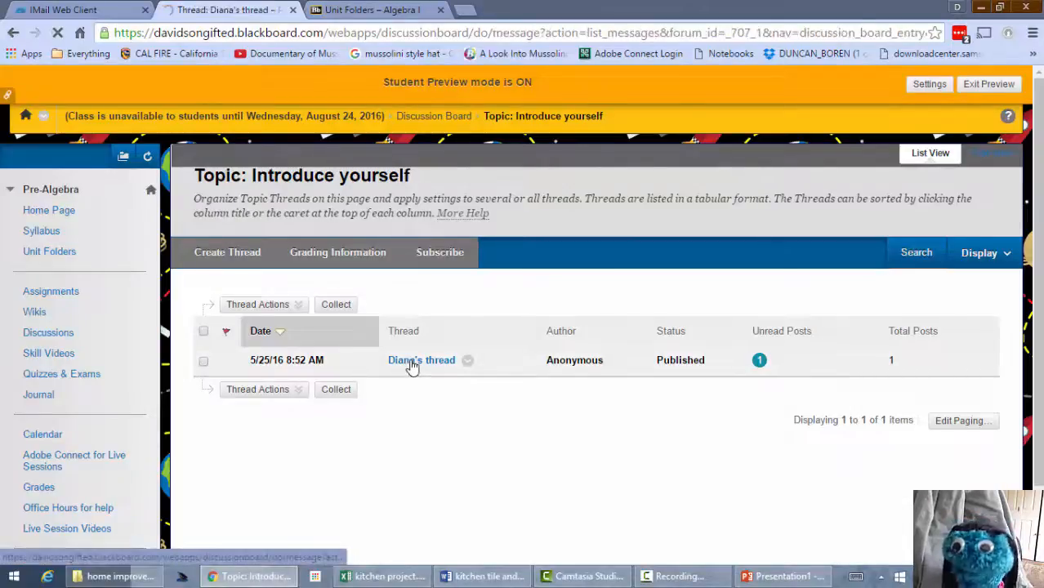
click(421, 360)
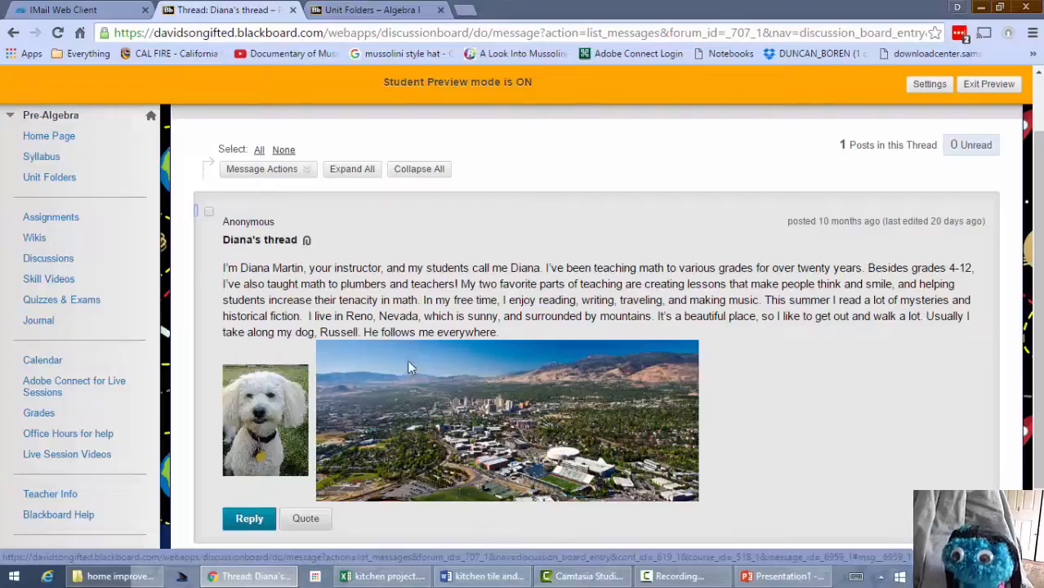
mouse_move(539, 283)
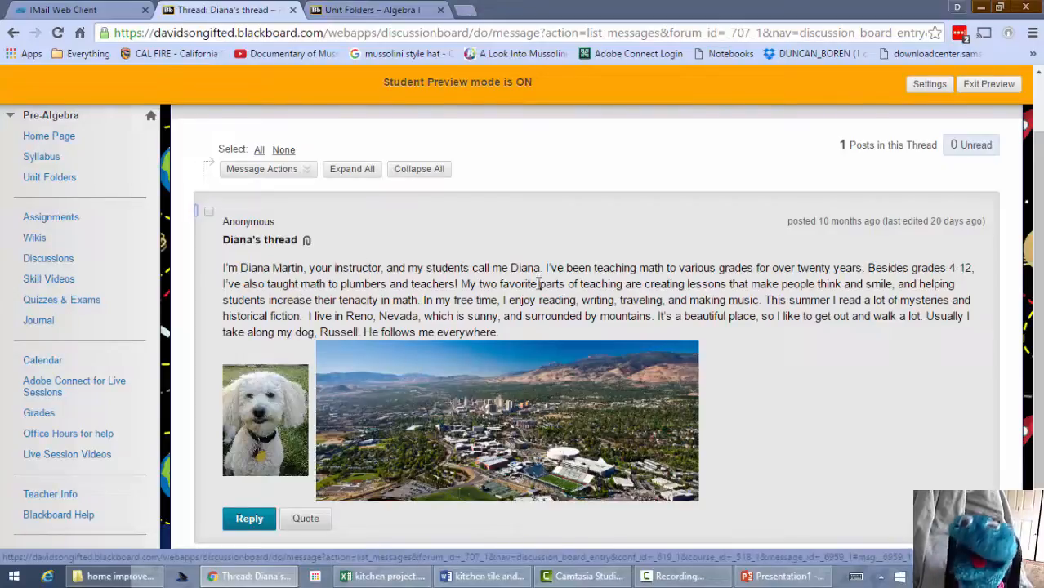
mouse_move(446, 317)
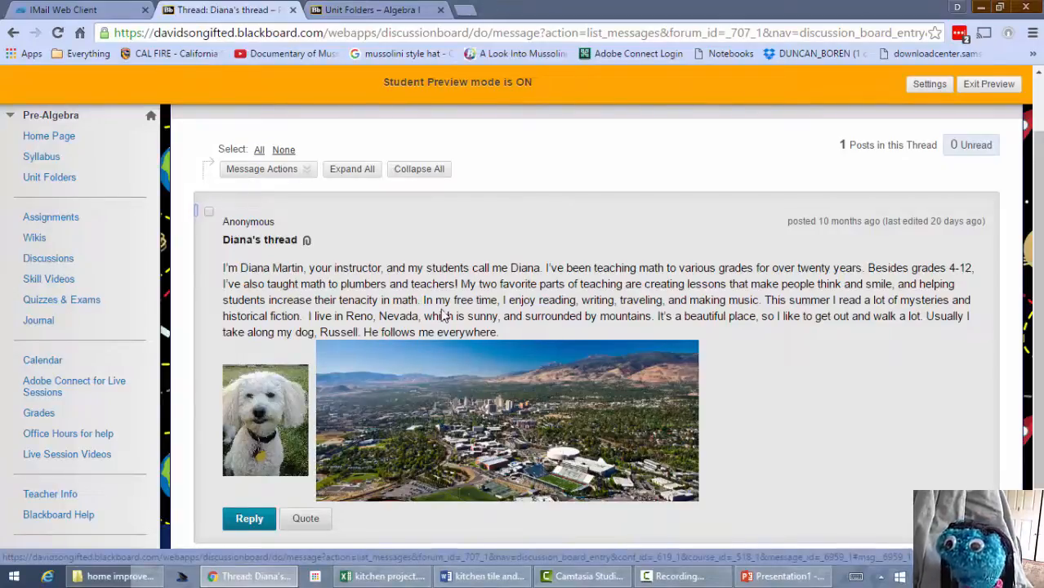
mouse_move(317, 368)
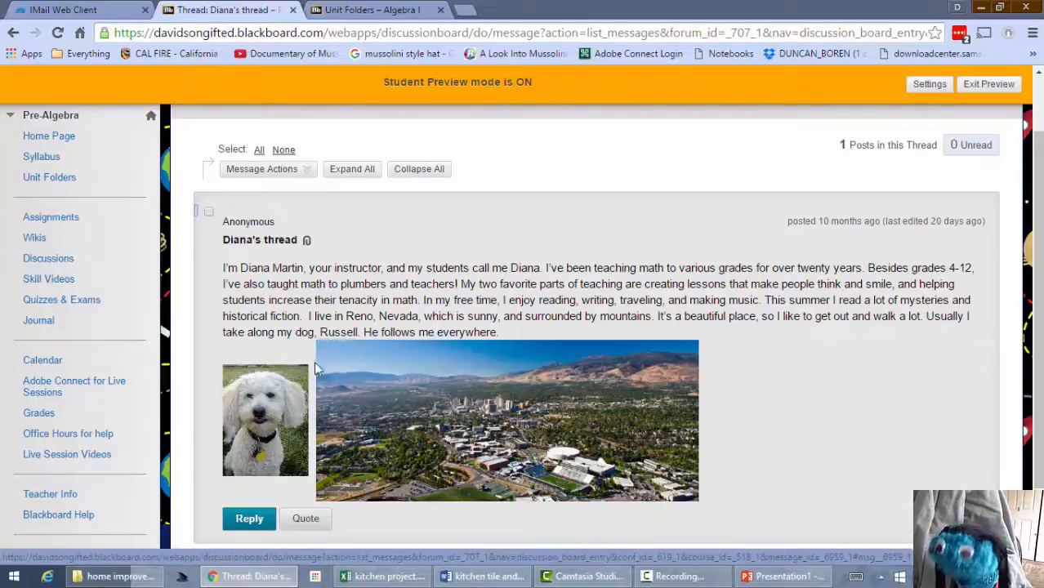
scroll(down, 3)
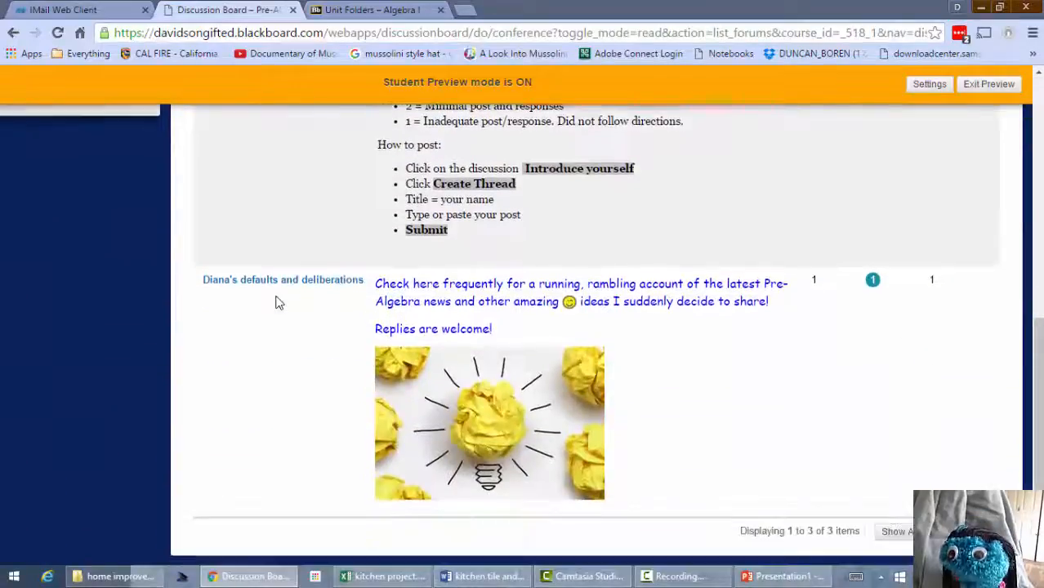
mouse_move(282, 286)
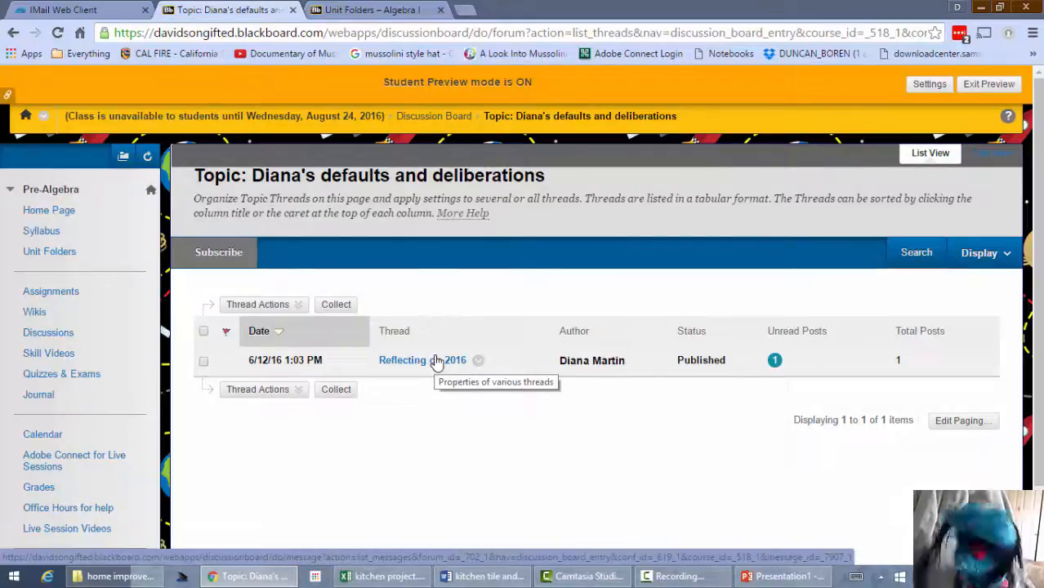
mouse_move(416, 333)
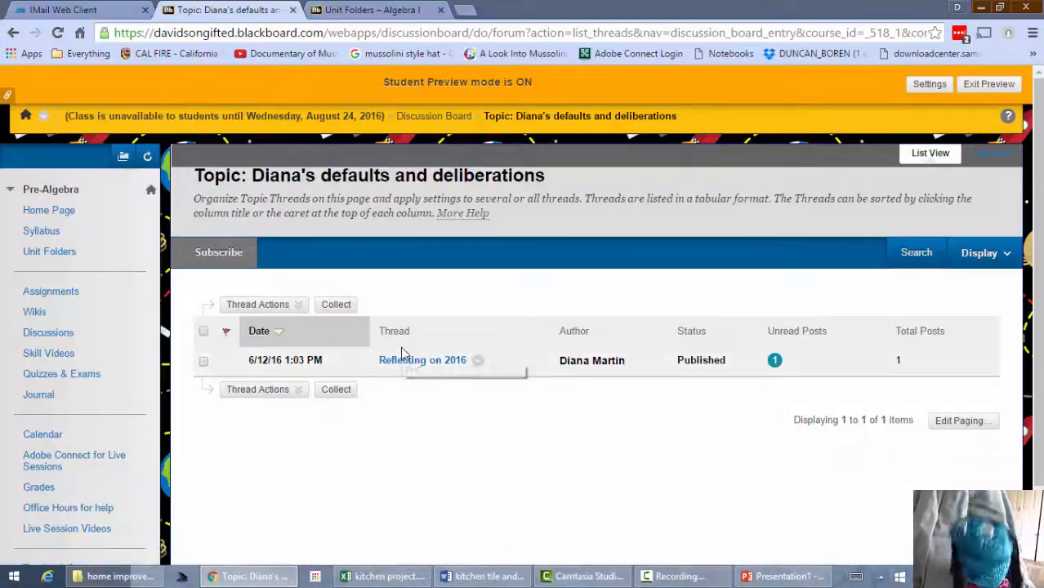
mouse_move(423, 360)
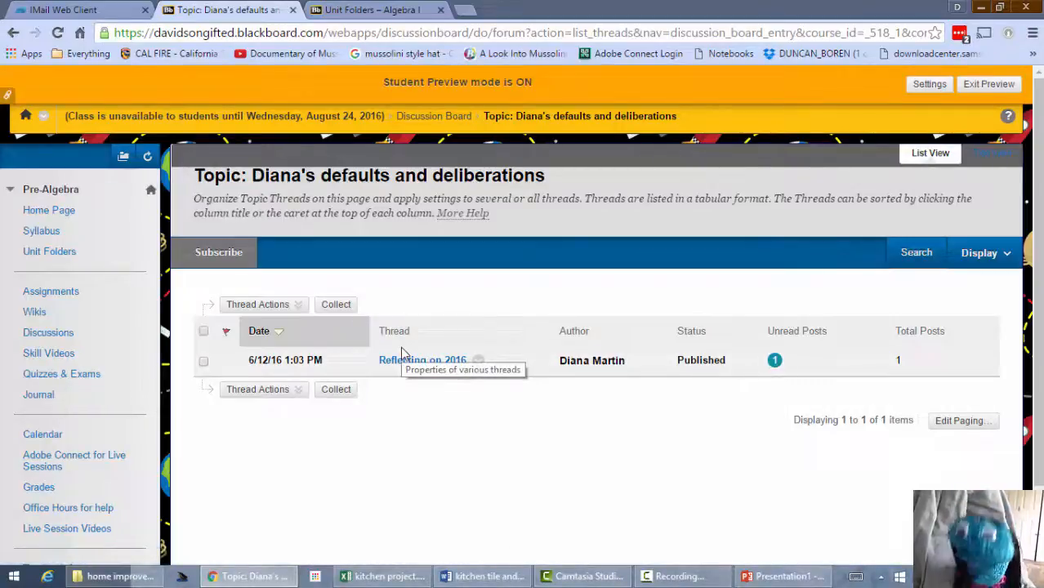